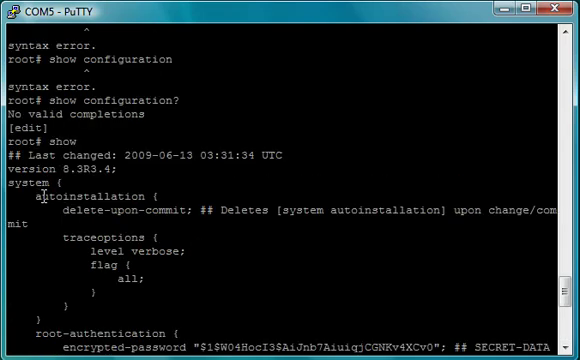
- Delete the system autoinstallation settings from the router configuration
scroll(down, 3)
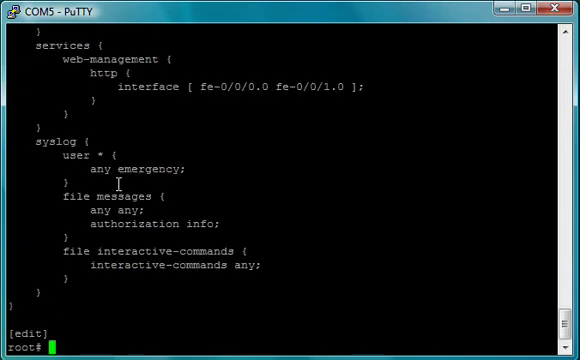
text(delete)
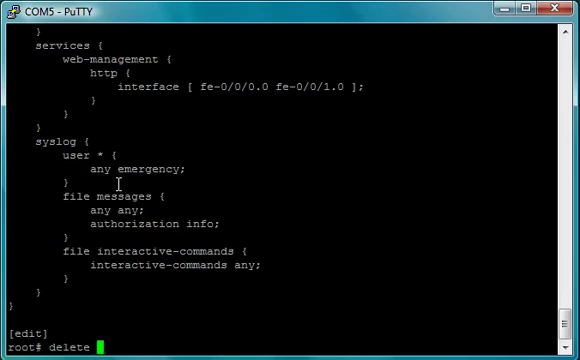
text(system ?)
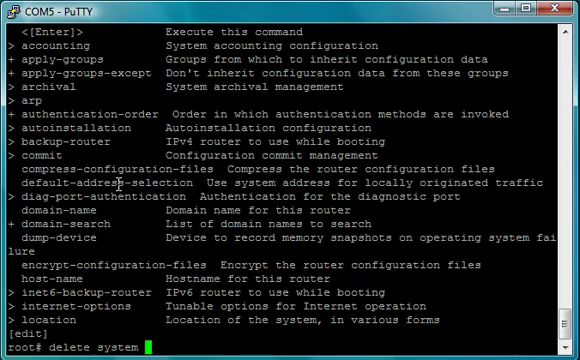
text(auto)
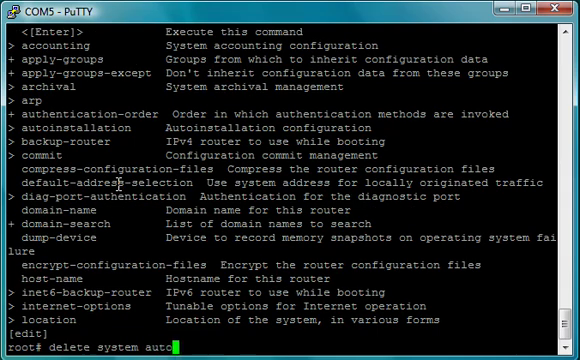
key(Return)
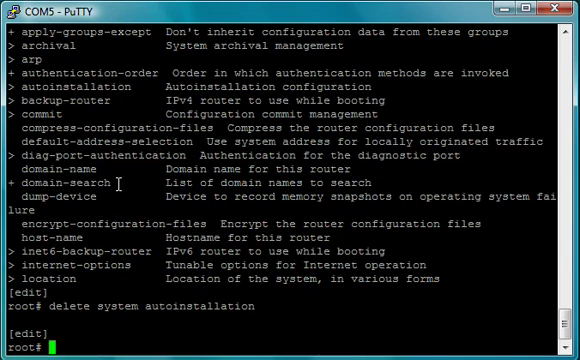
- Show the configuration to confirm the autoinstallation block is gone
text(sh)
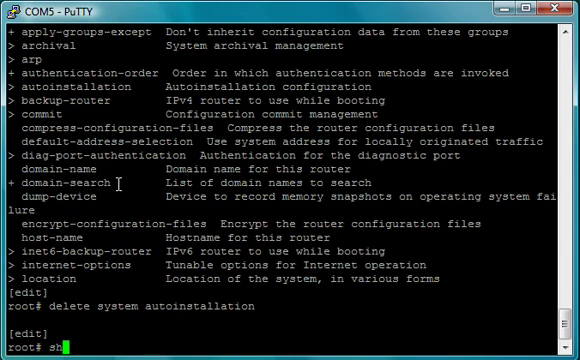
key(Return)
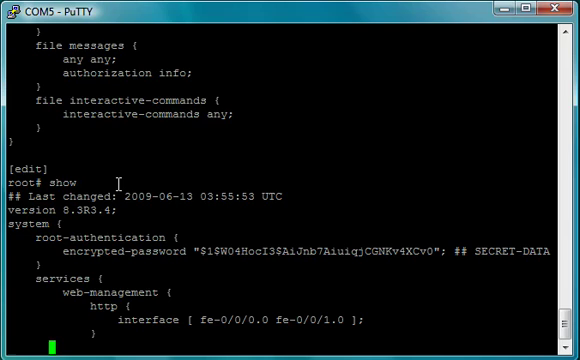
scroll(down, 3)
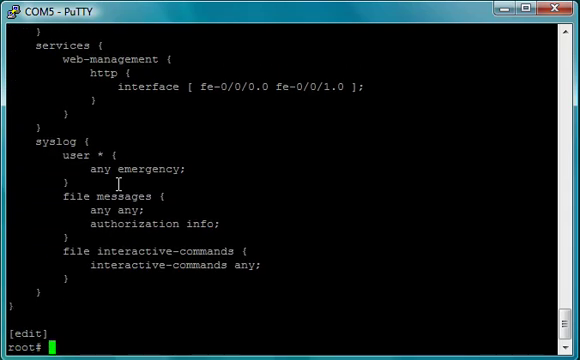
text(commit)
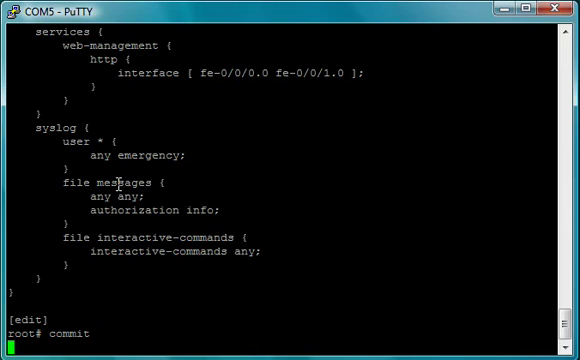
- Clear the pending input and list the commit command's options with 'commit ?'
key(Return)
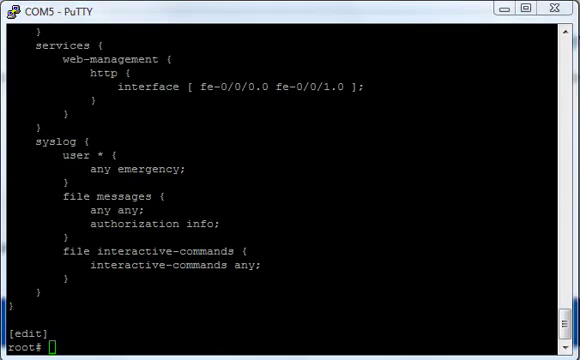
mouse_move(512, 261)
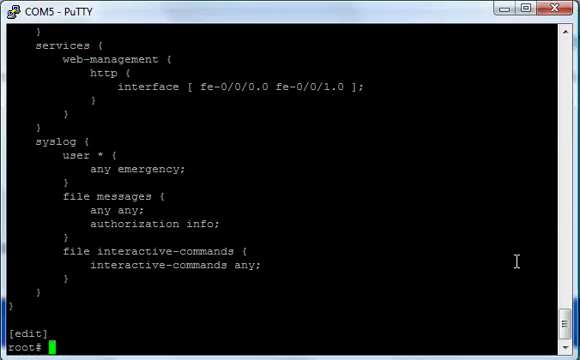
text(commit)
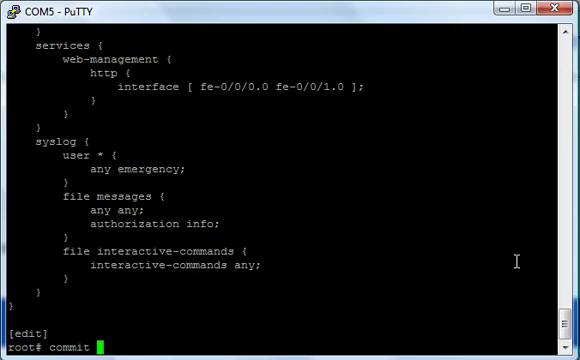
text(?)
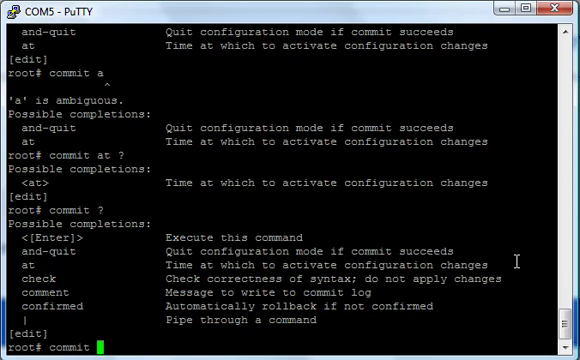
- Commit with 'commit confirmed 1', then confirm it with a plain commit
text(co)
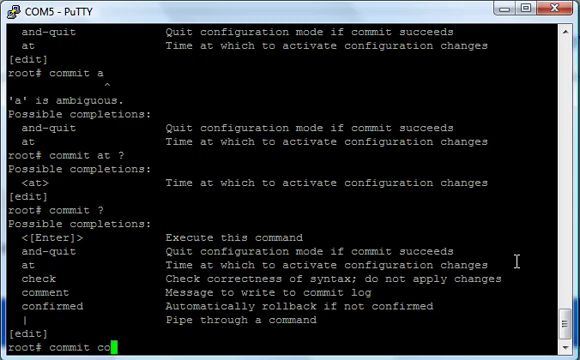
text(confirmed)
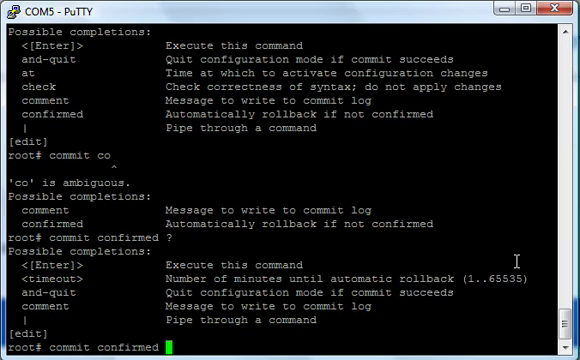
text(timo)
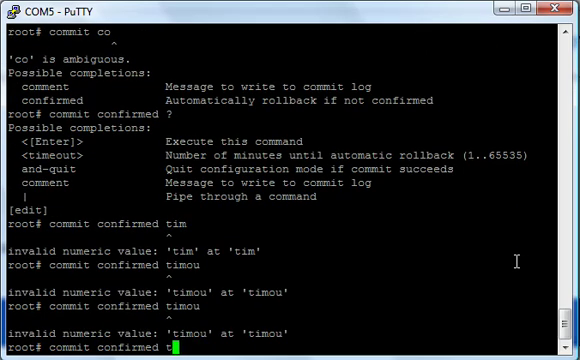
key(BackSpace)
text(1)
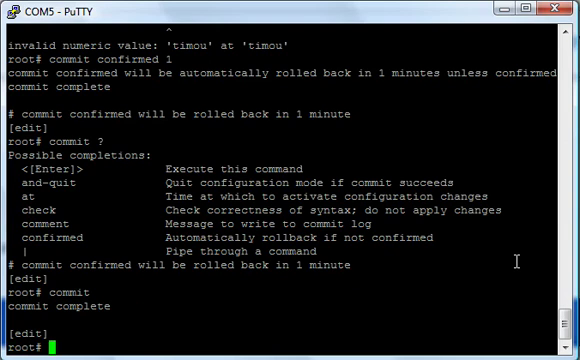
- Run 'commit check', then 'commit and-quit' to return to operational mode
text(commit check)
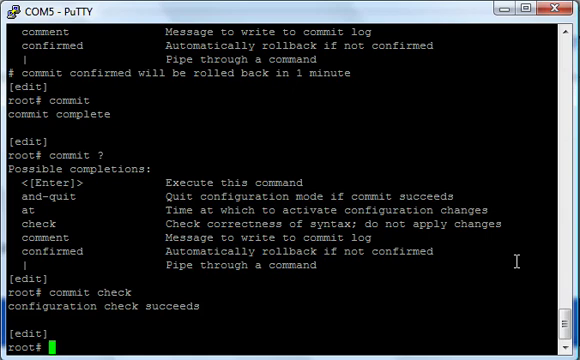
text(commit)
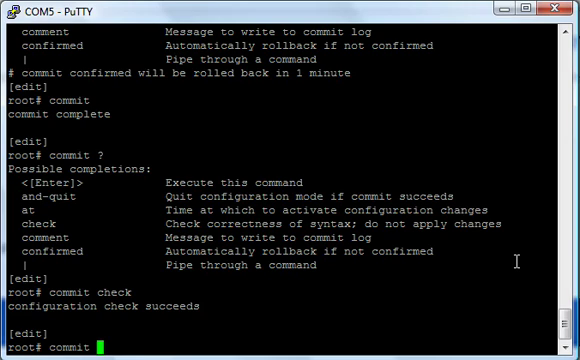
text(and-quit)
text(show ?)
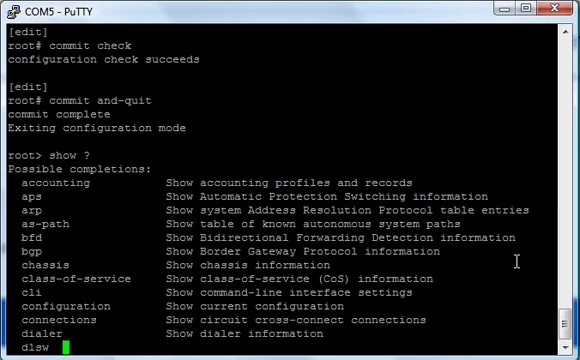
- Display the full router configuration, then re-enter configuration mode with 'edit'
scroll(down, 3)
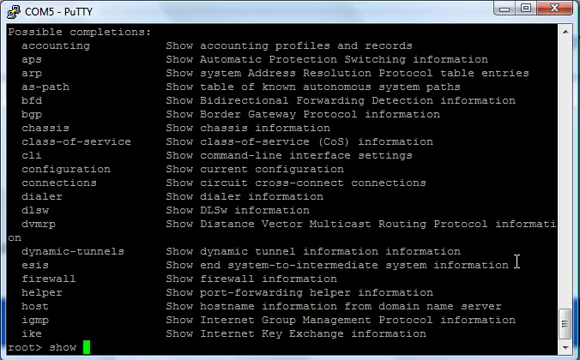
text(sy)
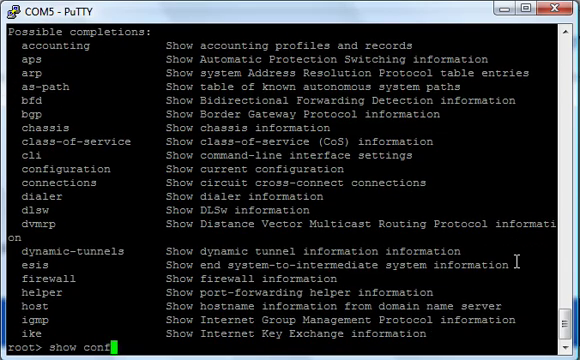
key(Return)
text(edit)
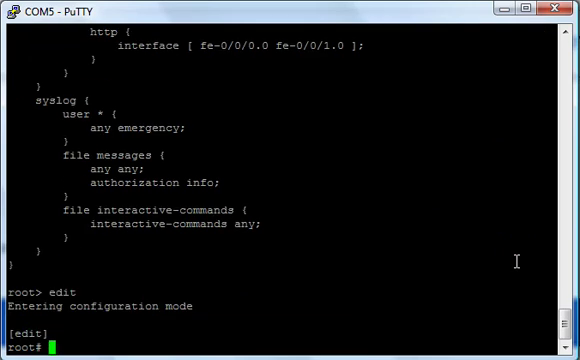
text(rollback ?)
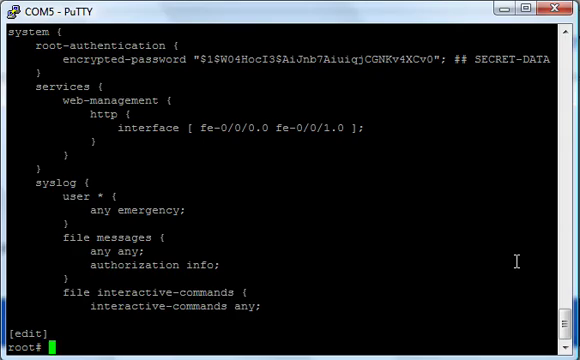
- Enter the system hierarchy with 'edit system' and show its settings
text(edit ?)
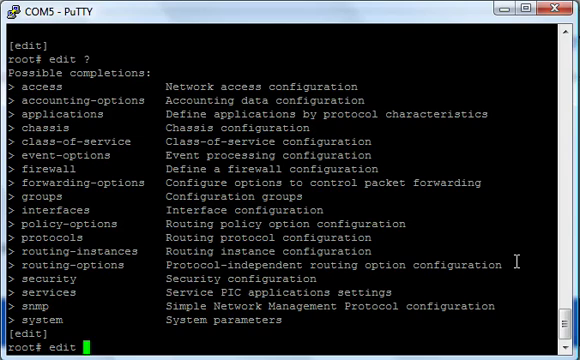
text(system ?)
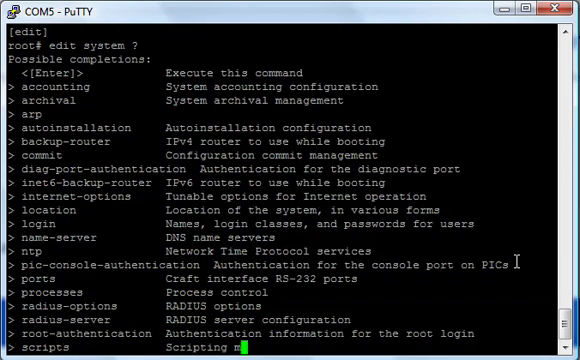
scroll(down, 3)
text(show)
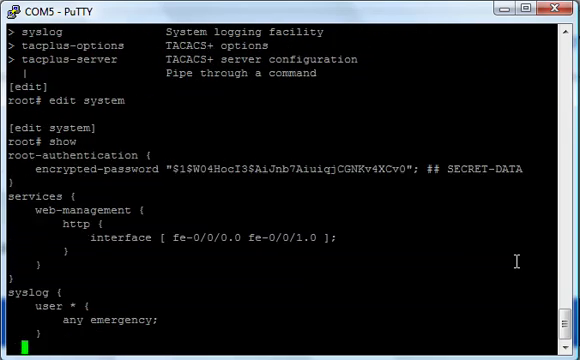
scroll(down, 3)
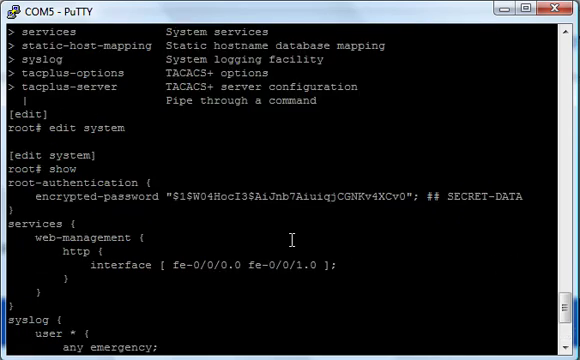
scroll(down, 3)
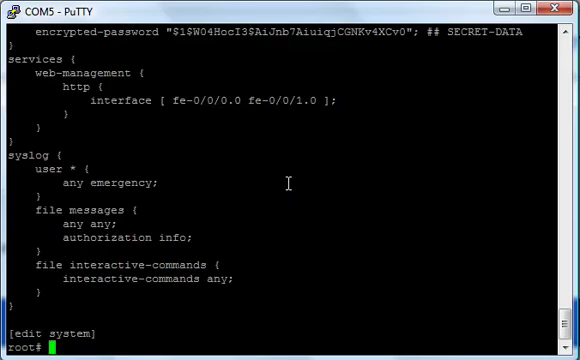
text(set ?)
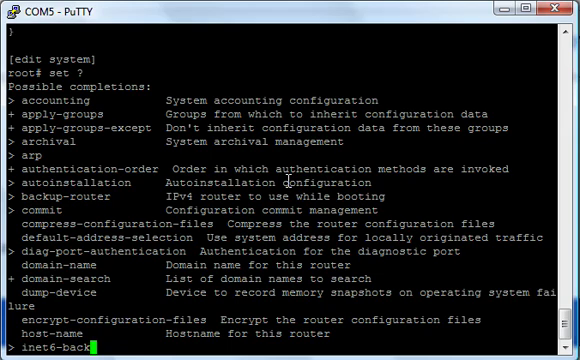
- Give user john a plain-text password, entered twice
scroll(down, 3)
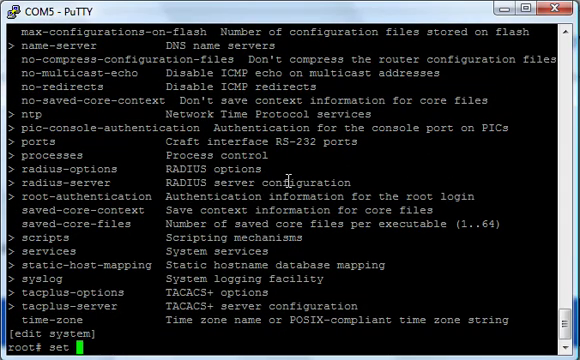
text(loi)
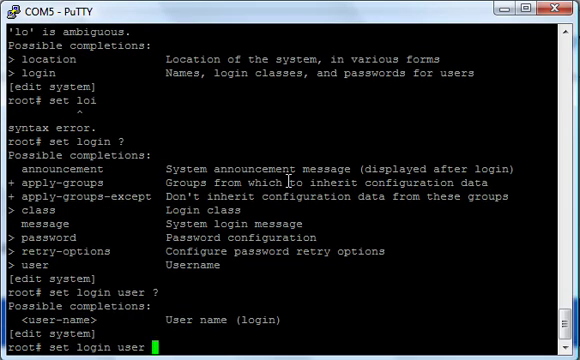
text(john)
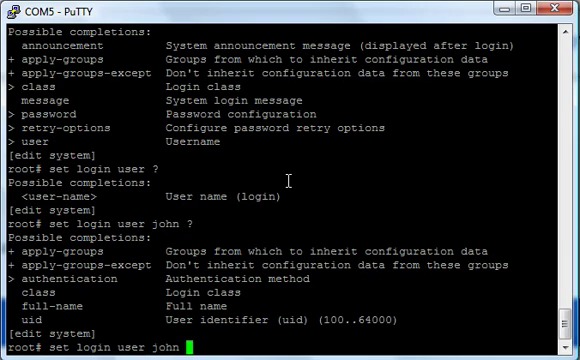
text(aut)
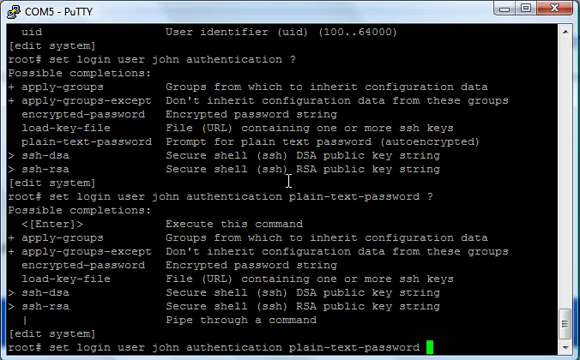
key(Return)
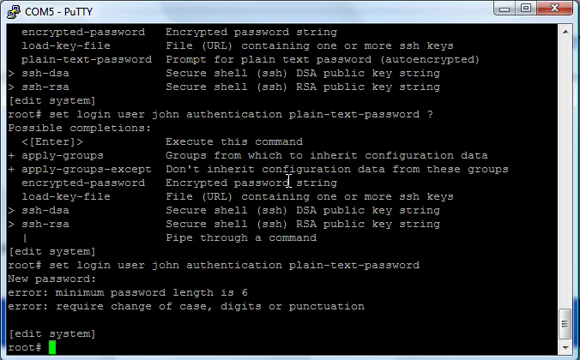
text(exile)
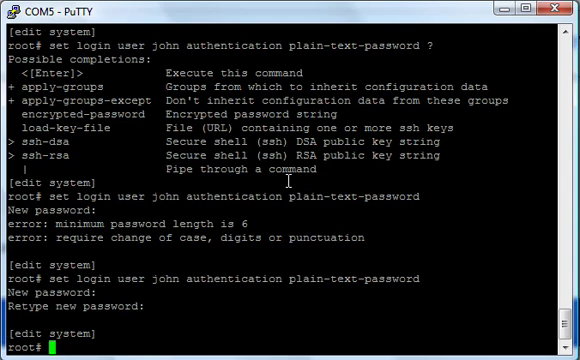
- Set user john's login class to super-user and show the system configuration
text(set)
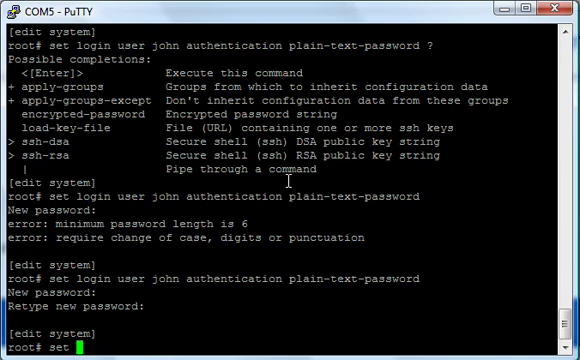
text(login user john)
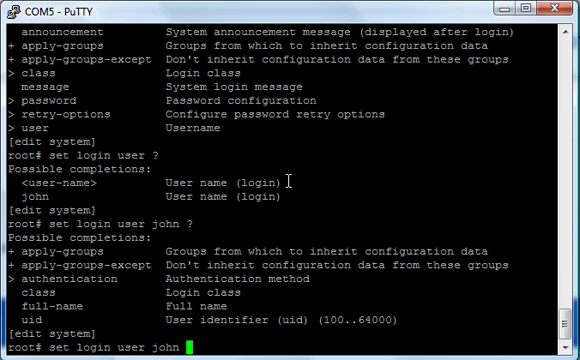
text(c)
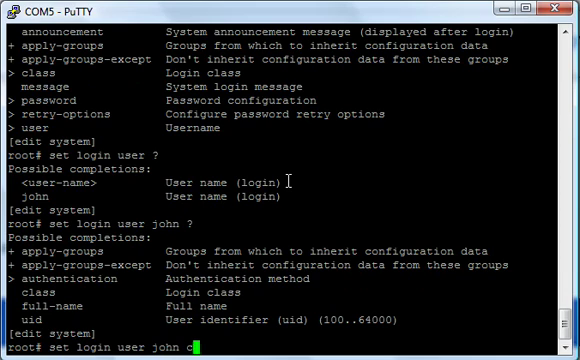
text(lass)
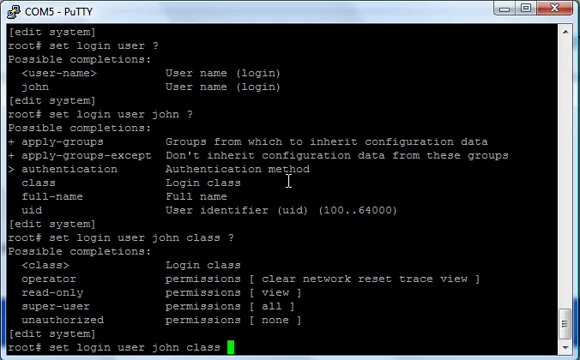
text(super-user)
text(show)
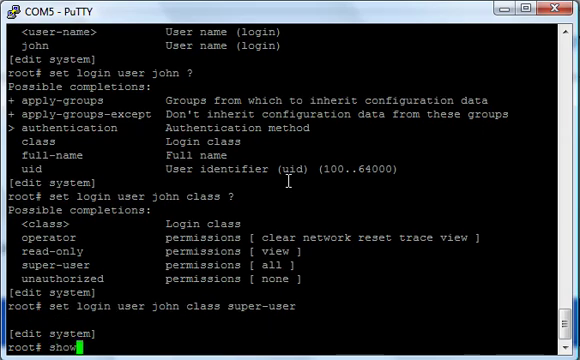
key(Return)
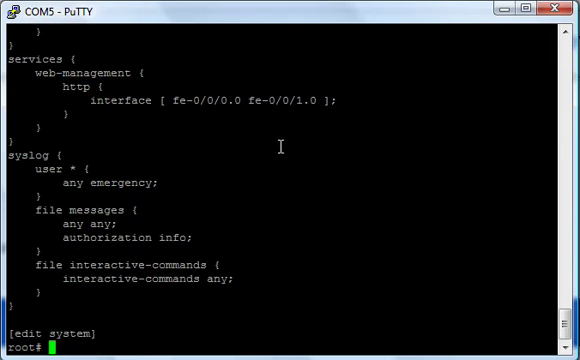
text(set login password)
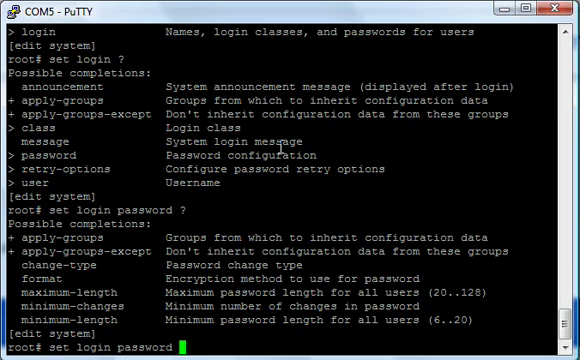
text(format ?)
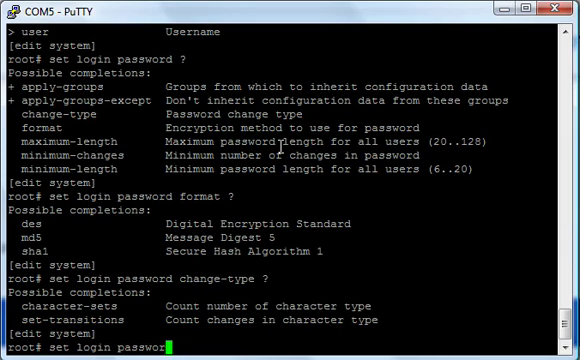
text(change-type set-transitions ?)
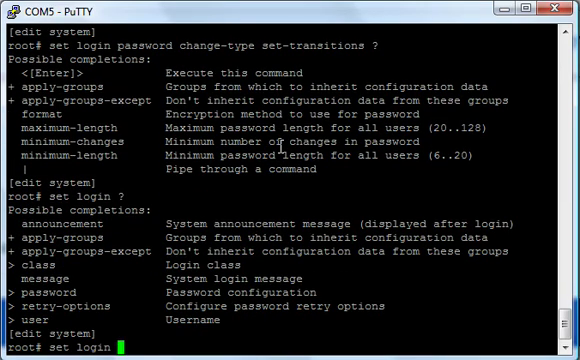
text(user)
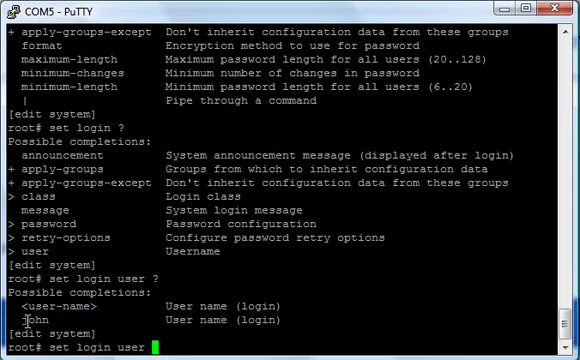
text(john)
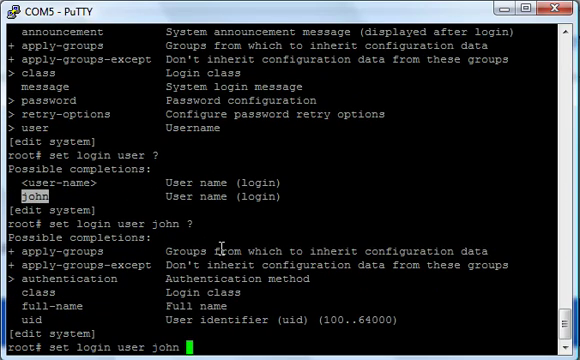
text(full-name)
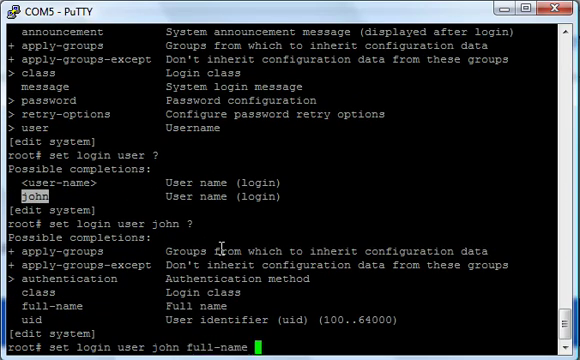
text(John Burns)
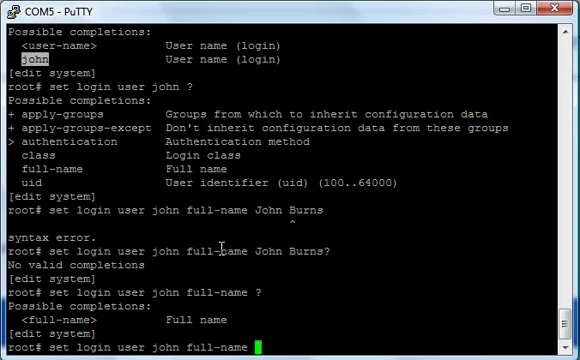
text(J)
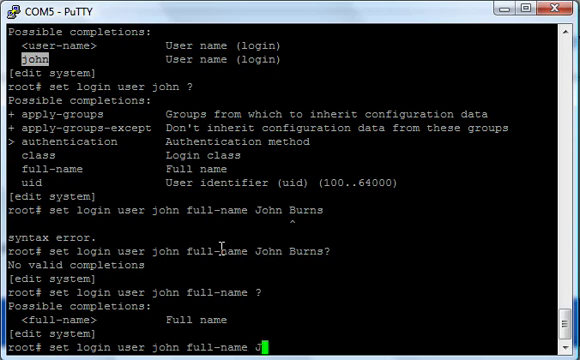
text(ohn)
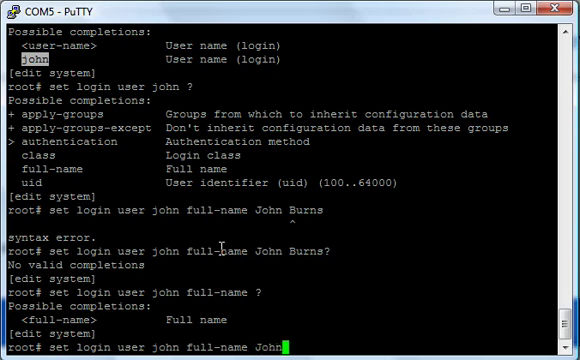
text(B)
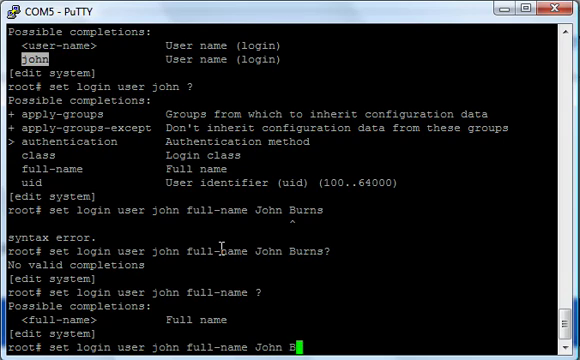
text(urns)
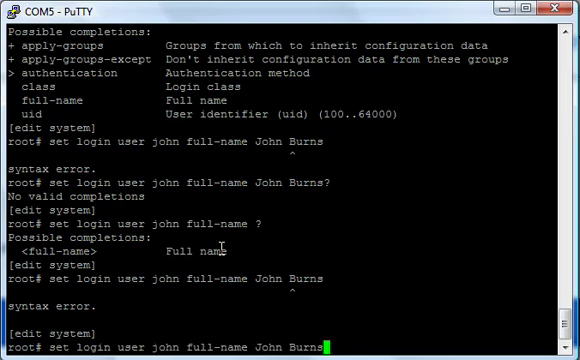
text(')
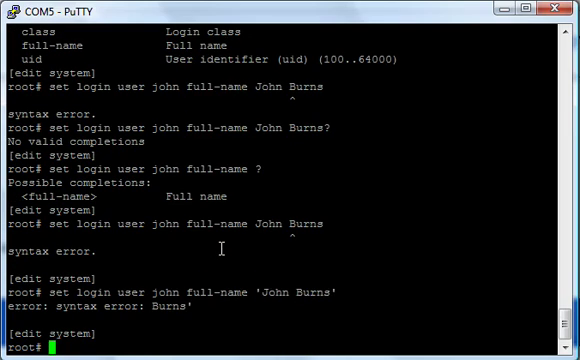
text(set login user john full-name 'John Burns")
text(show)
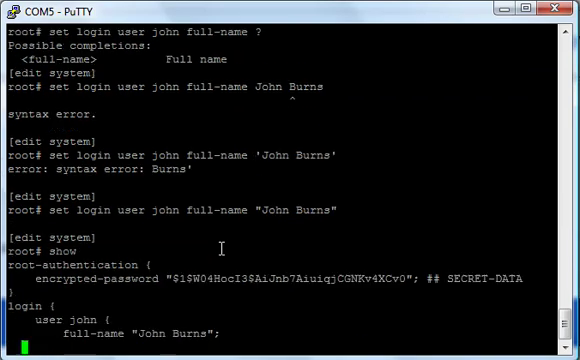
scroll(down, 3)
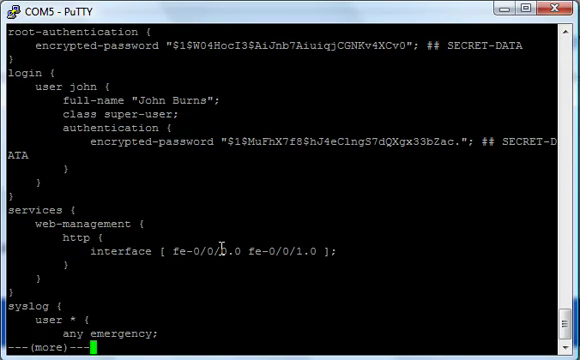
mouse_move(97, 75)
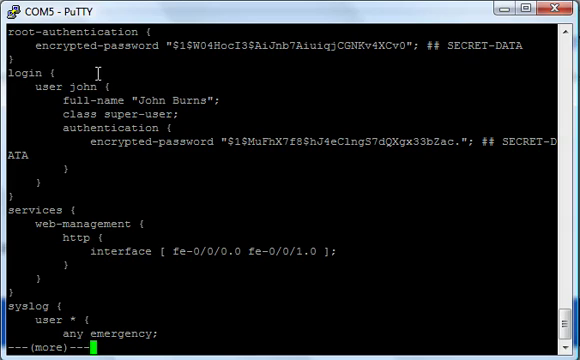
mouse_move(250, 85)
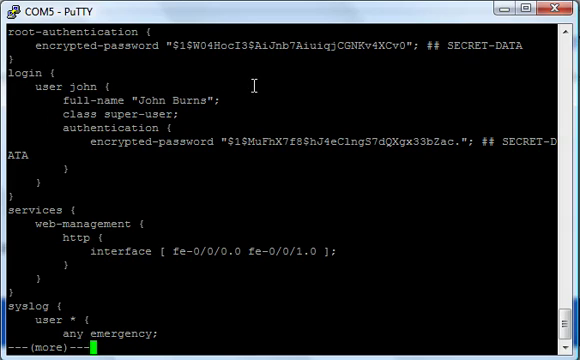
mouse_move(409, 170)
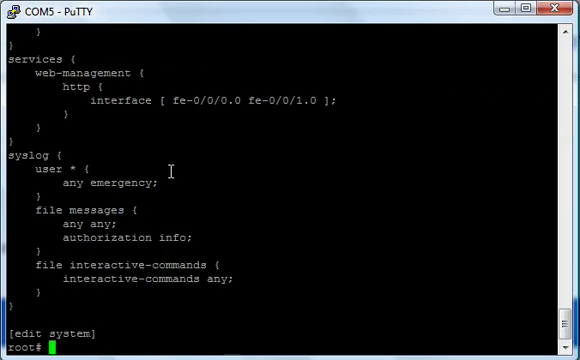
- Enter the system login hierarchy, show it, and list 'set' completions including john
text(edit)
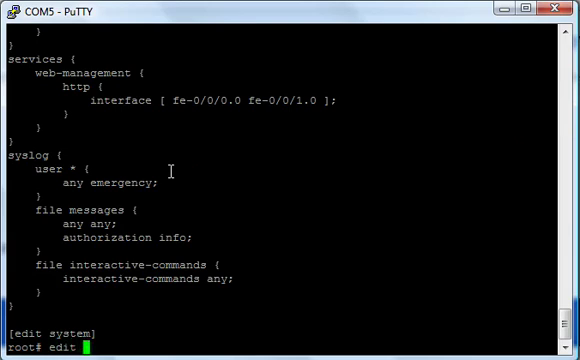
text(log)
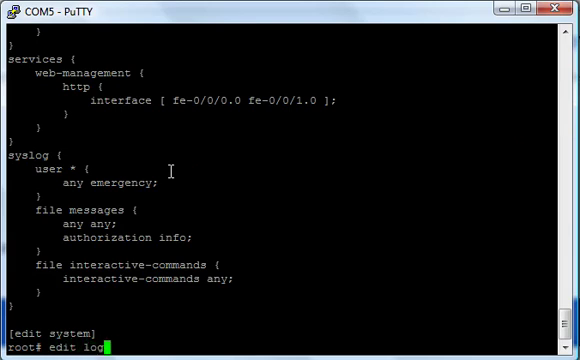
key(Return)
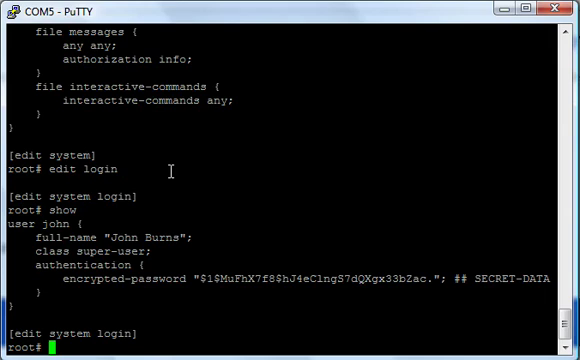
text(set user)
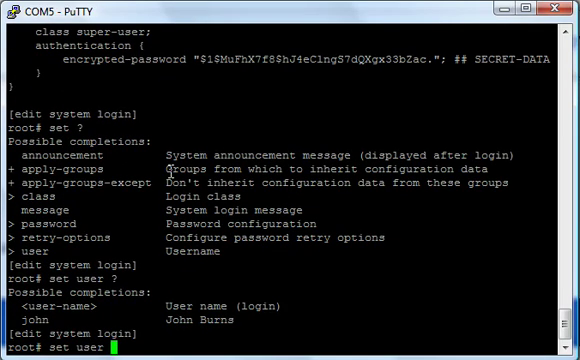
- Create user pete, full name "Pete Smith", class read-only, with a plain-text password
text(pete fu)
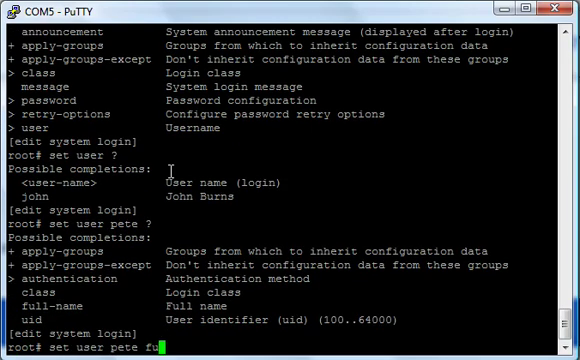
text(ll-name ")
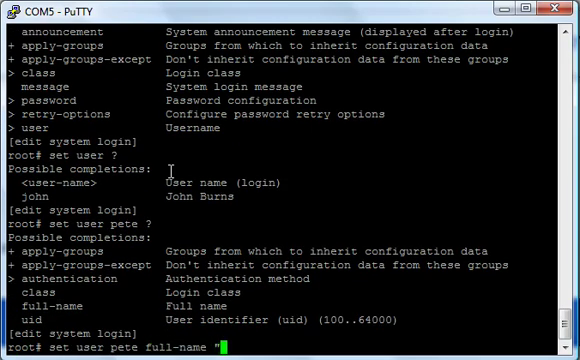
text(Pete)
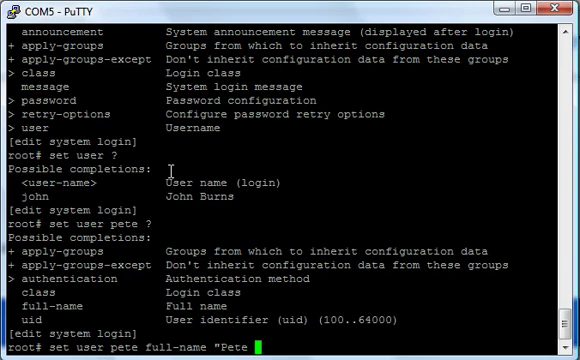
text(Smith)
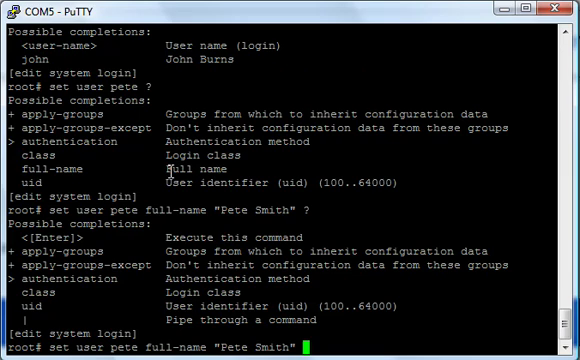
text(class read-only)
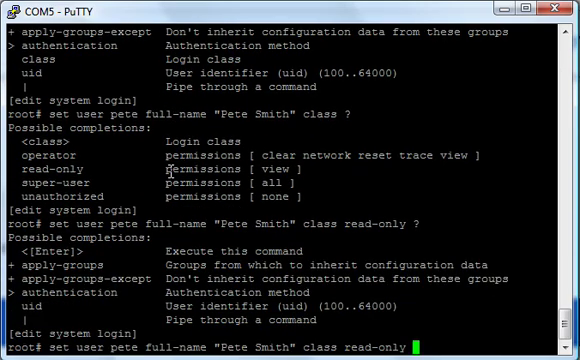
text(authentication plain-text-password)
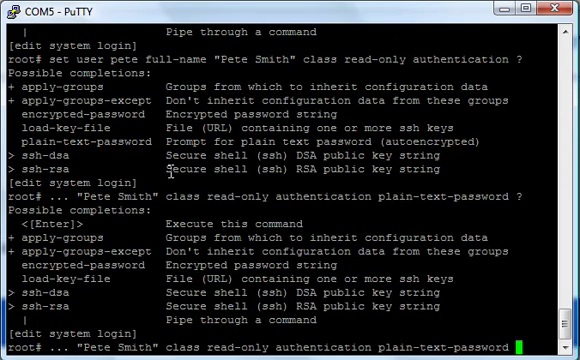
key(Return)
text(show)
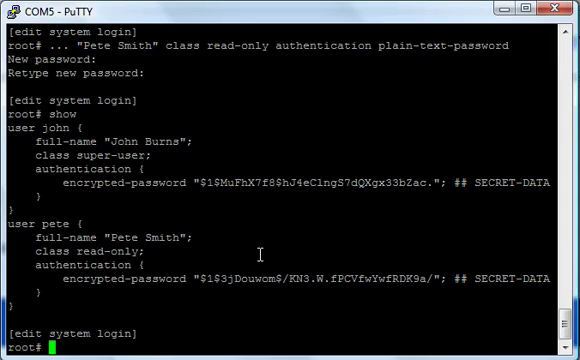
- Run 'commit check' successfully, then list the 'edit ?' options
text(commit check)
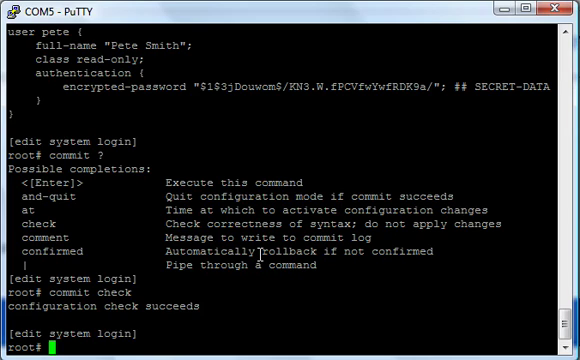
text(edit ?)
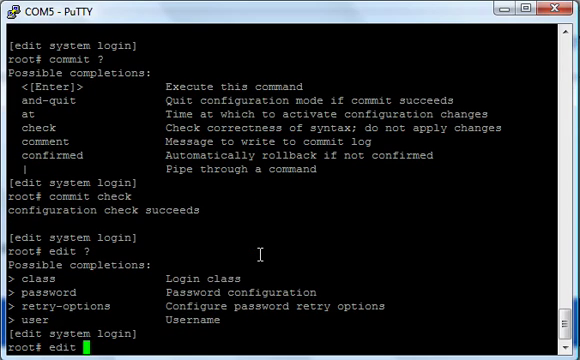